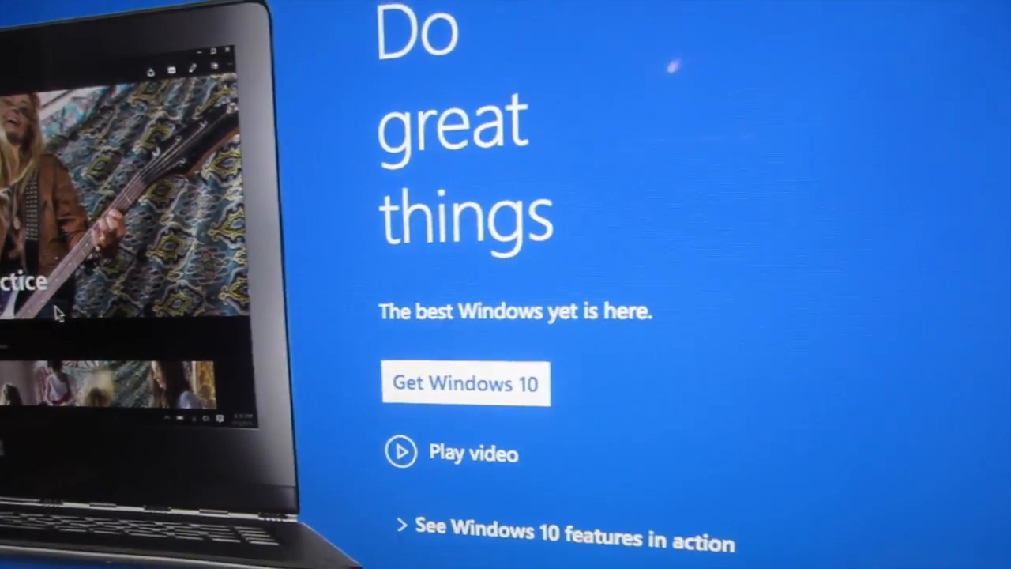
# - Scroll the Windows 10 page from 'Do great things' to the 'It's familiar' features section
pyautogui.scroll(-3)
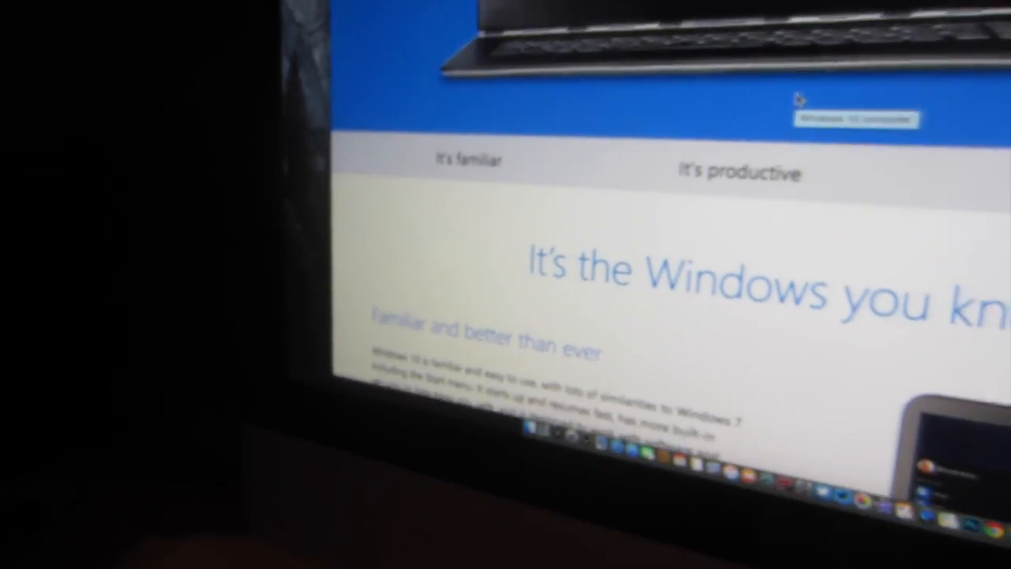
pyautogui.click(447, 171)
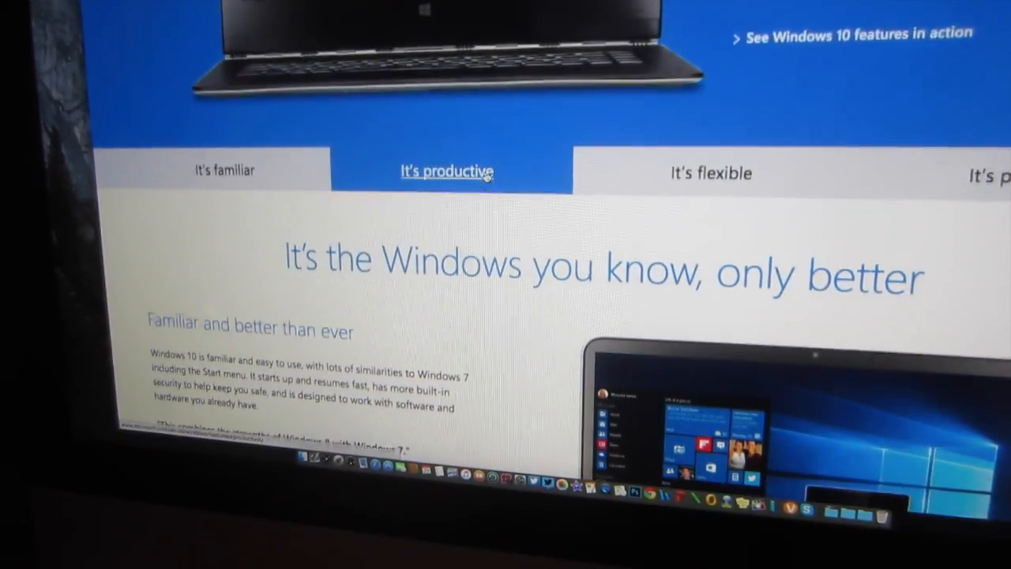
pyautogui.scroll(-3)
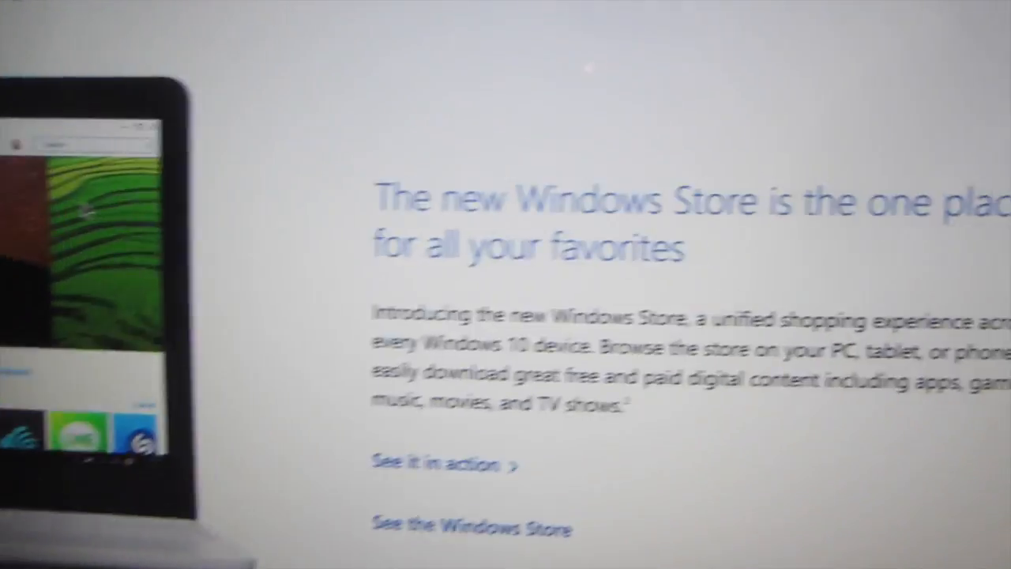
# - Scroll past the Store, flexible and input sections to the 'Upgrade to Windows 10 for free' banner
pyautogui.scroll(-3)
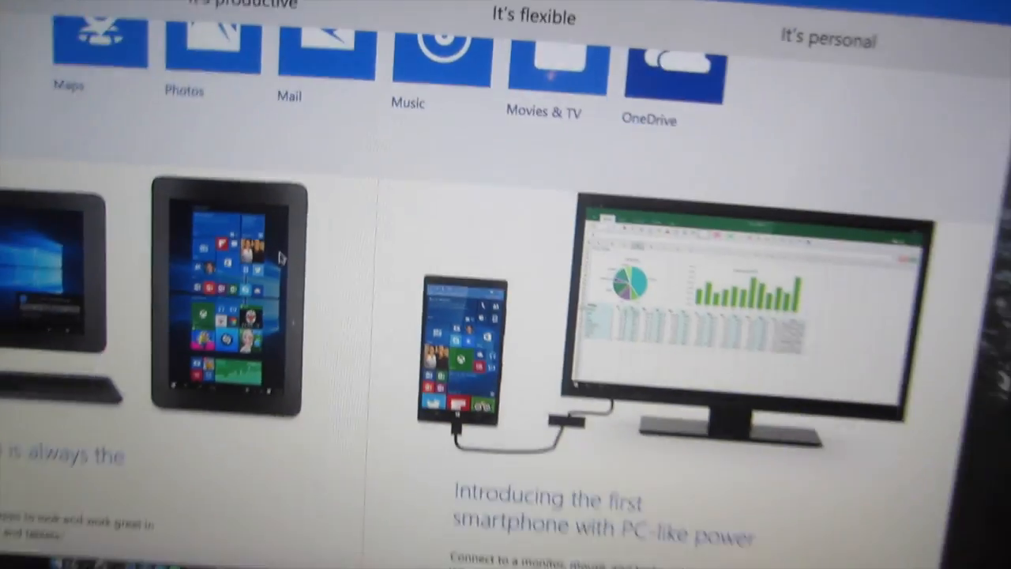
pyautogui.scroll(-3)
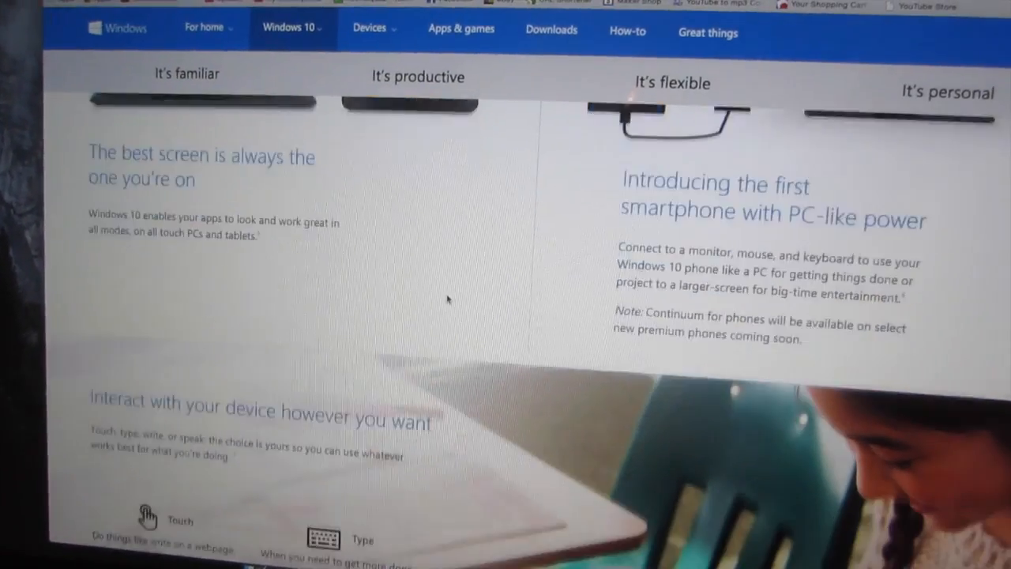
pyautogui.scroll(-3)
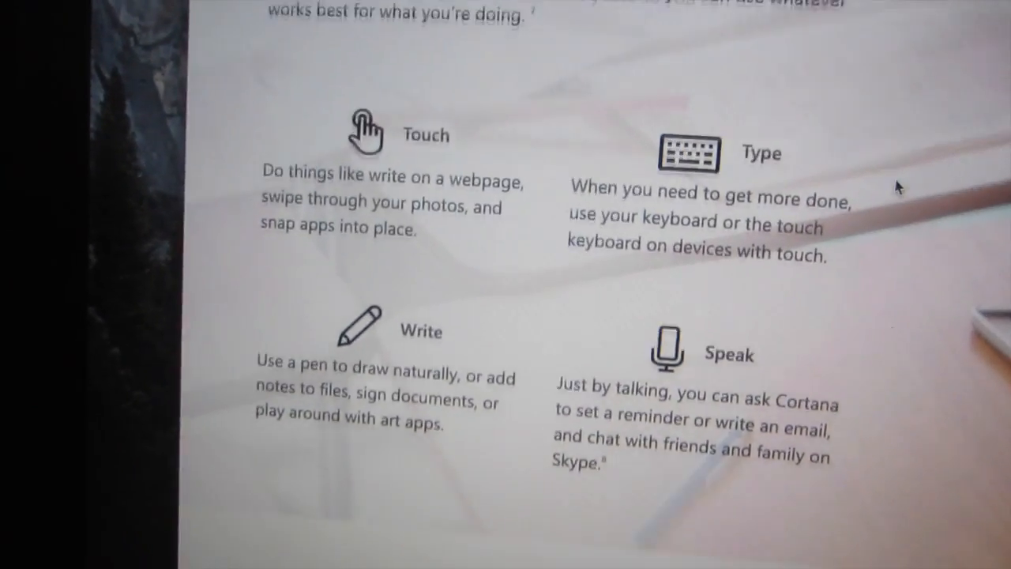
pyautogui.scroll(-3)
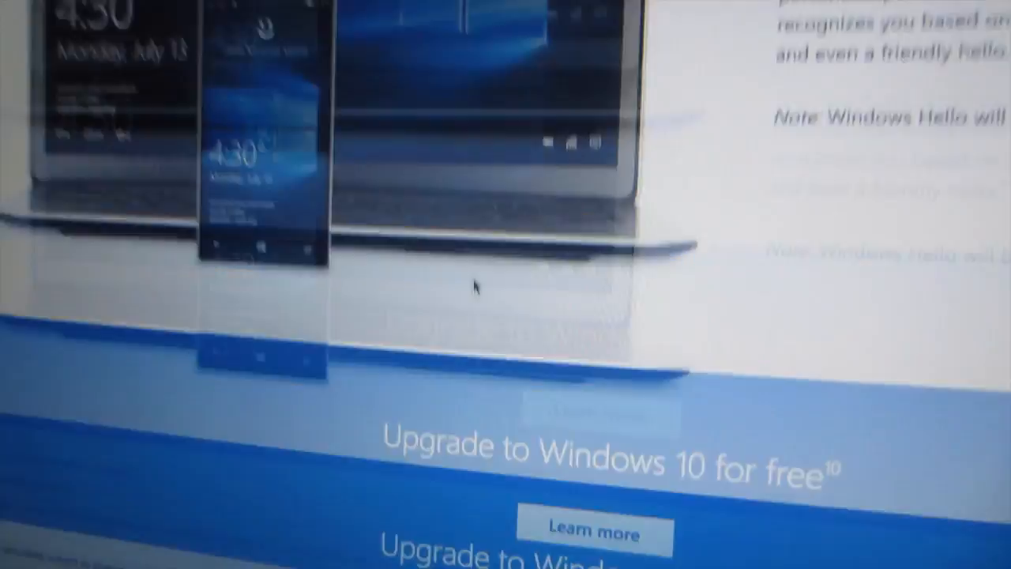
pyautogui.scroll(3)
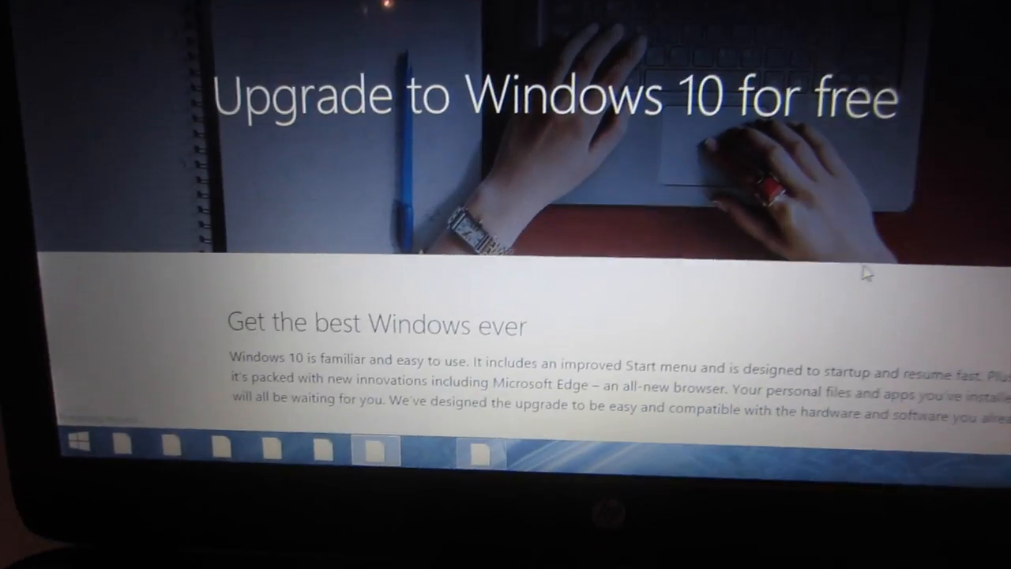
# - Scroll the upgrade page until the 'Here's what happens next' overview appears
pyautogui.scroll(-3)
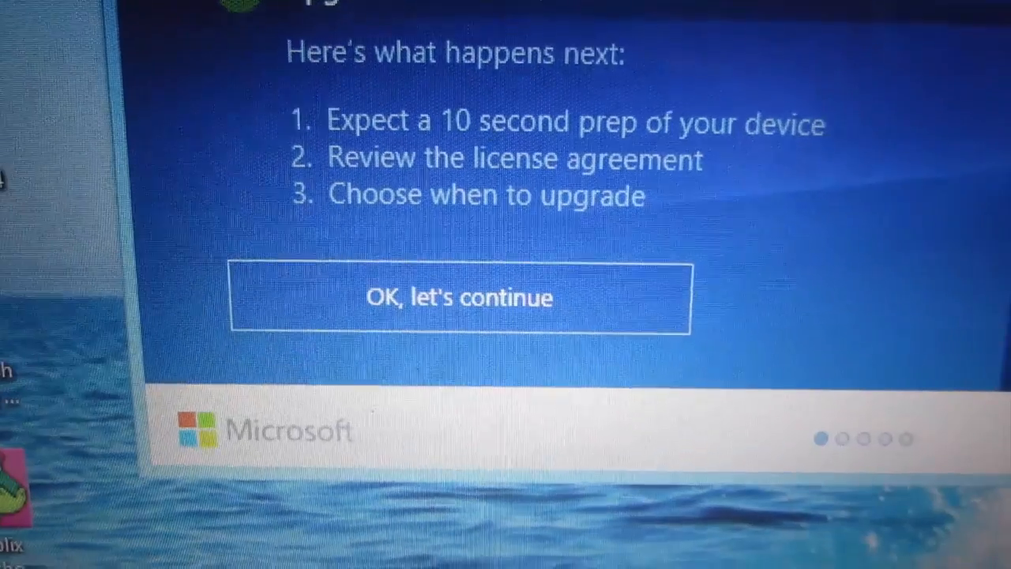
# - Continue past the upgrade overview and accept the Microsoft Software License Terms
pyautogui.click(459, 297)
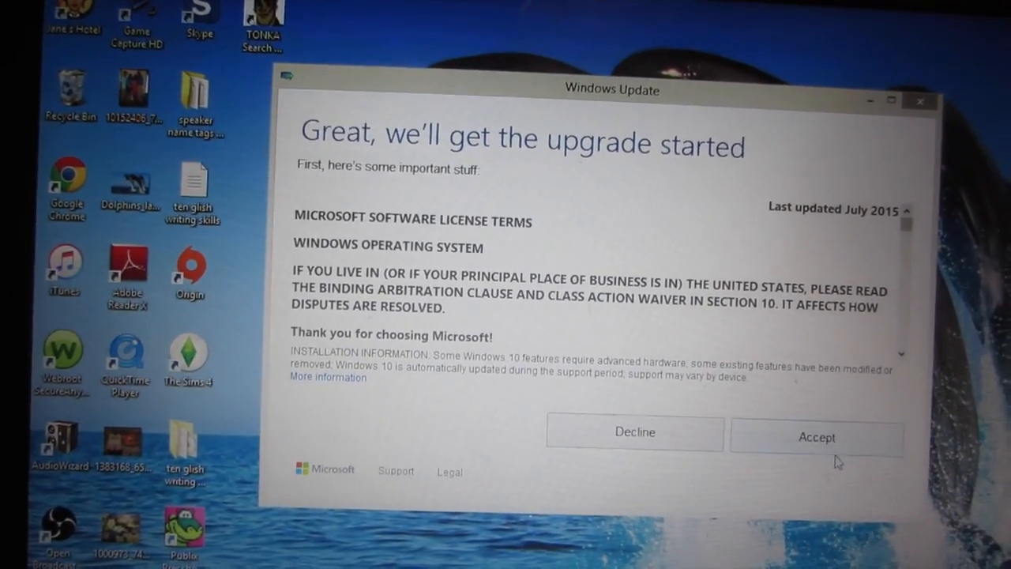
pyautogui.click(816, 437)
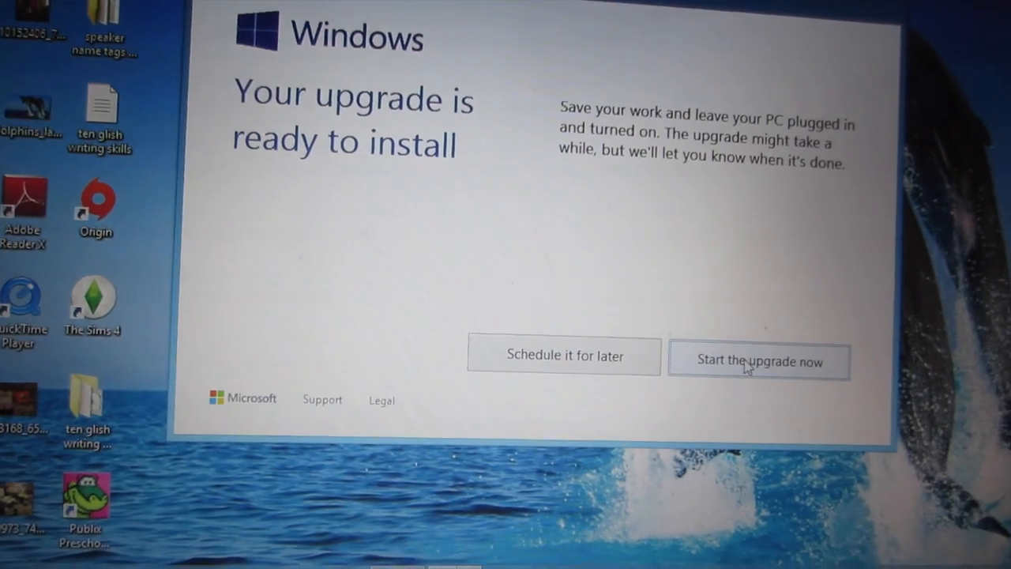
pyautogui.click(757, 361)
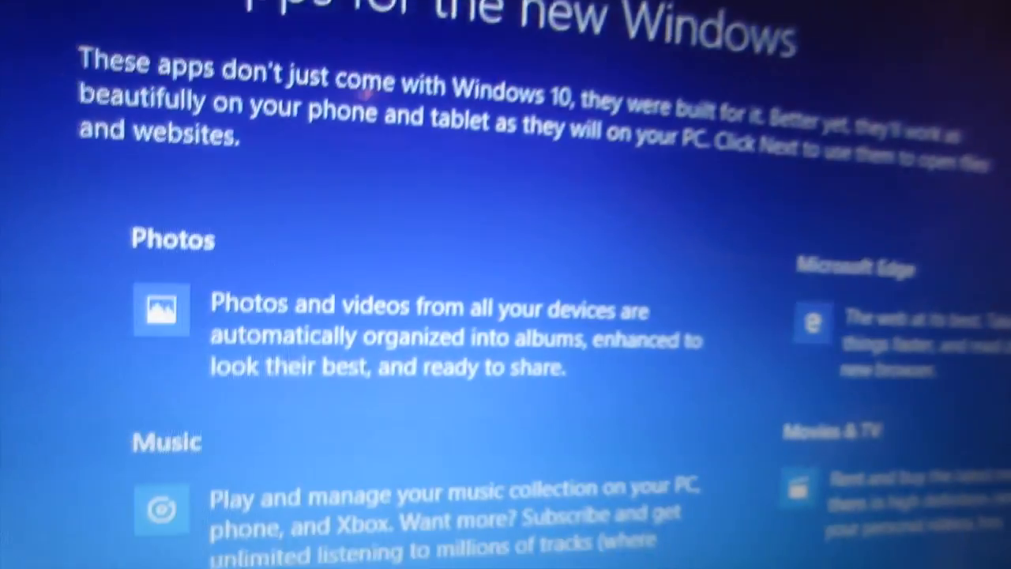
# - Scroll through the 'New apps' screen covering Photos, Music, Microsoft Edge and Movies & TV
pyautogui.scroll(-3)
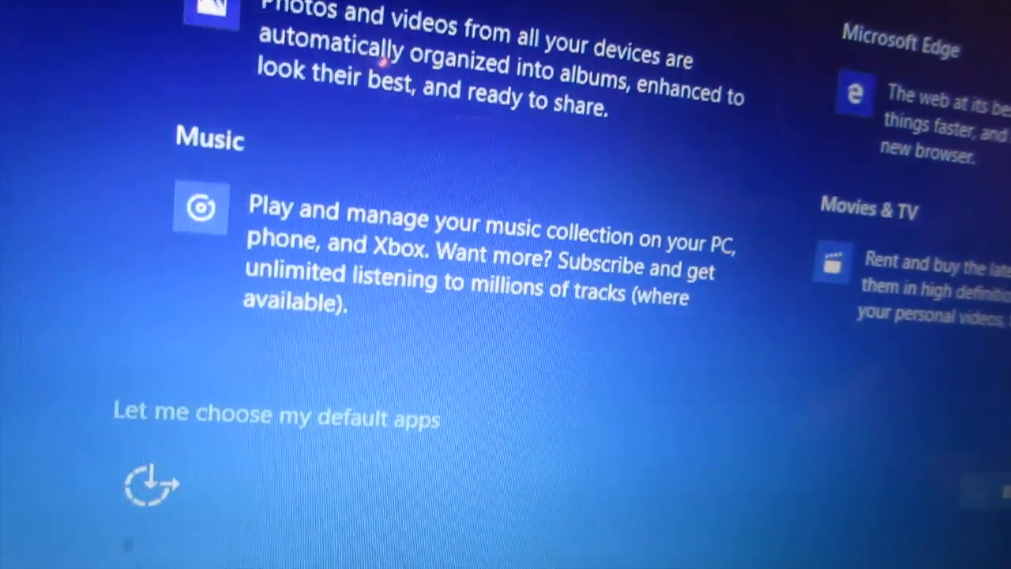
pyautogui.scroll(-3)
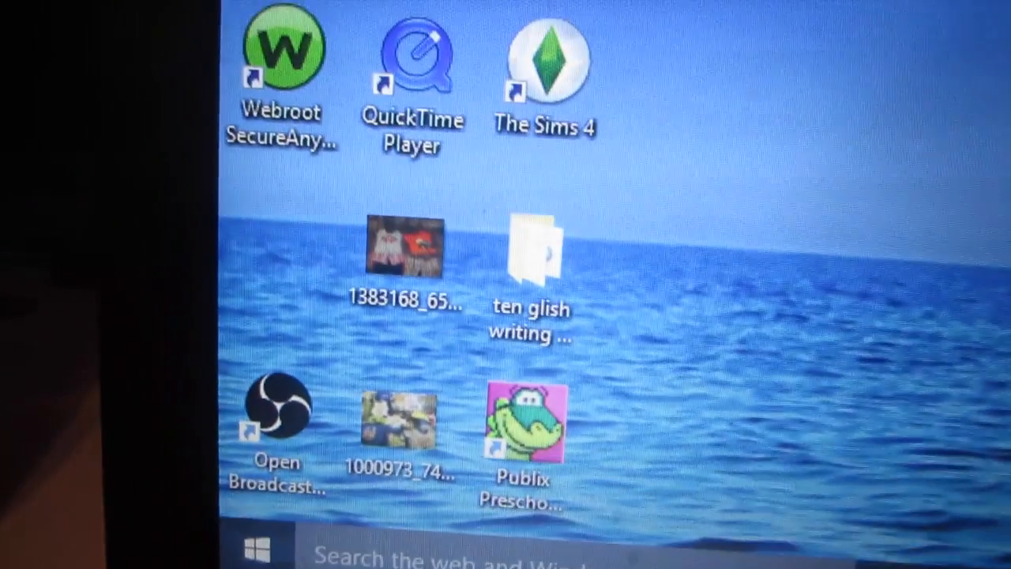
# - Open the Start menu showing most used apps beside Calendar, Mail and Edge tiles
pyautogui.click(254, 547)
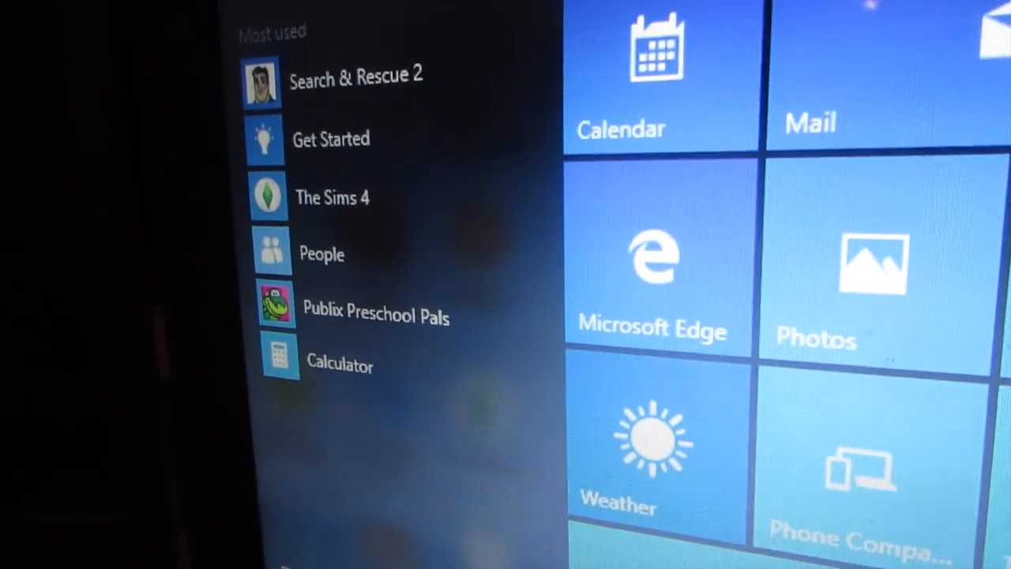